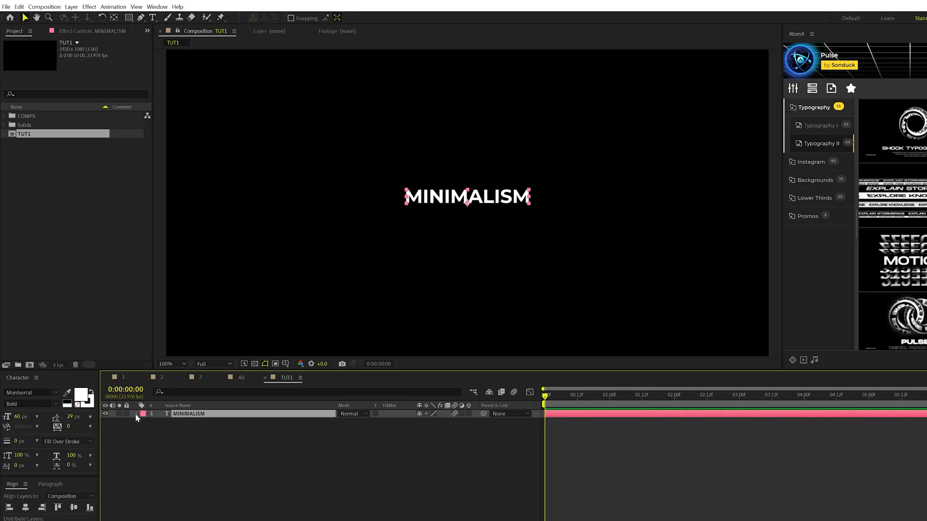
Select the MINIMALISM text layer and scrub through its letter-spacing animation
left_click(467, 357)
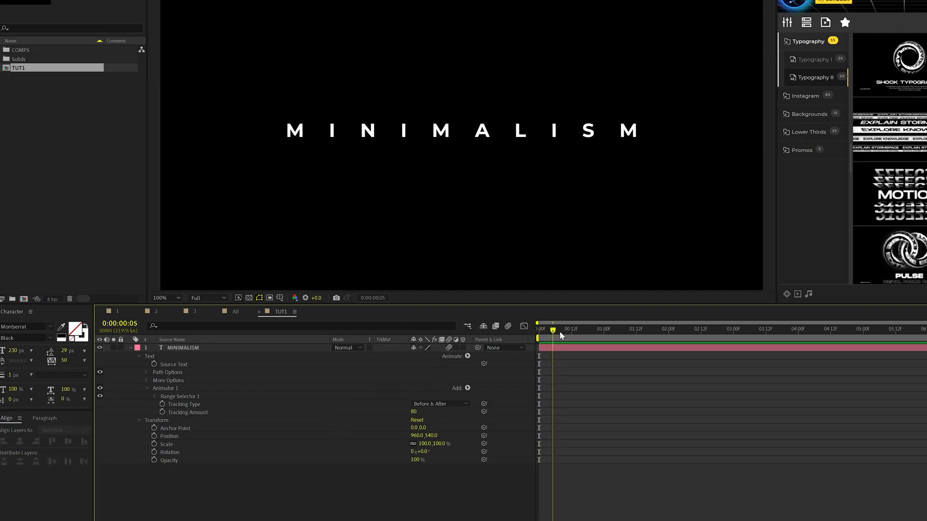
left_click_drag(553, 329, 571, 329)
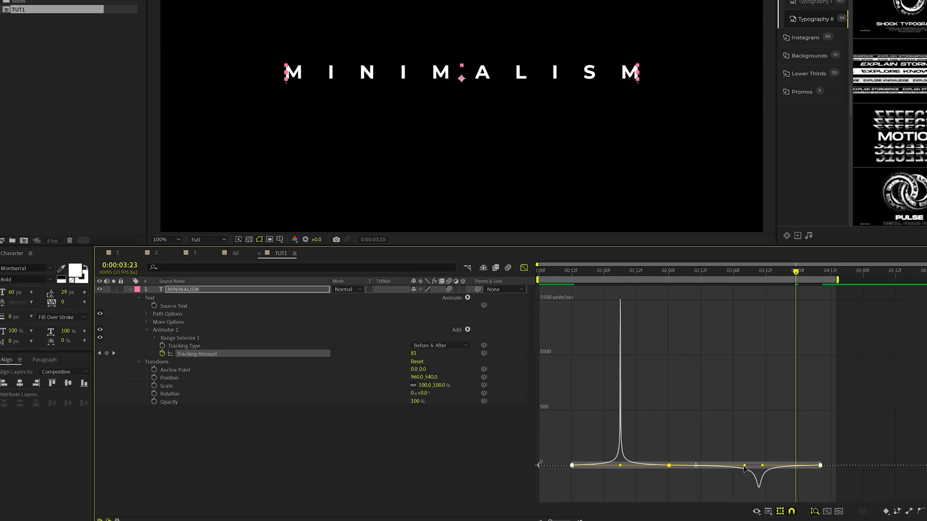
mouse_move(743, 467)
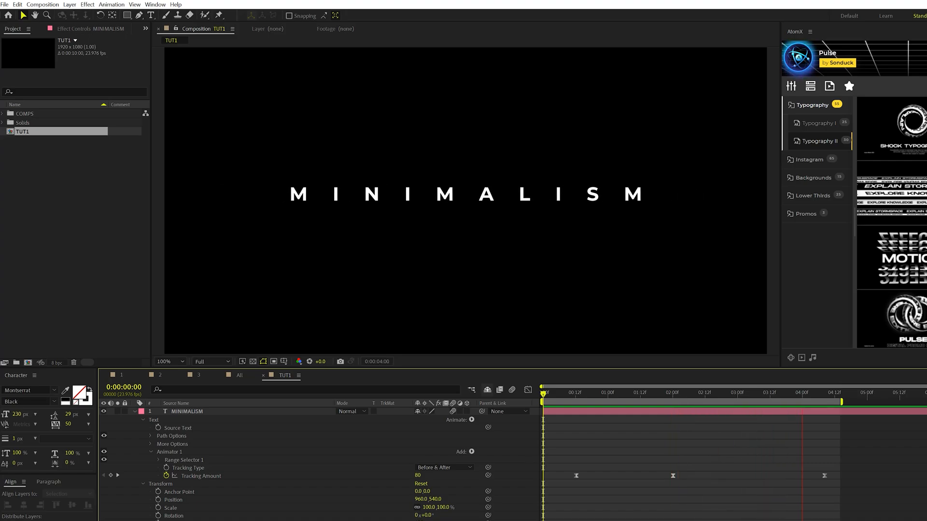
Duplicate the MINIMALISM title layer with Edit > Duplicate
left_click(584, 392)
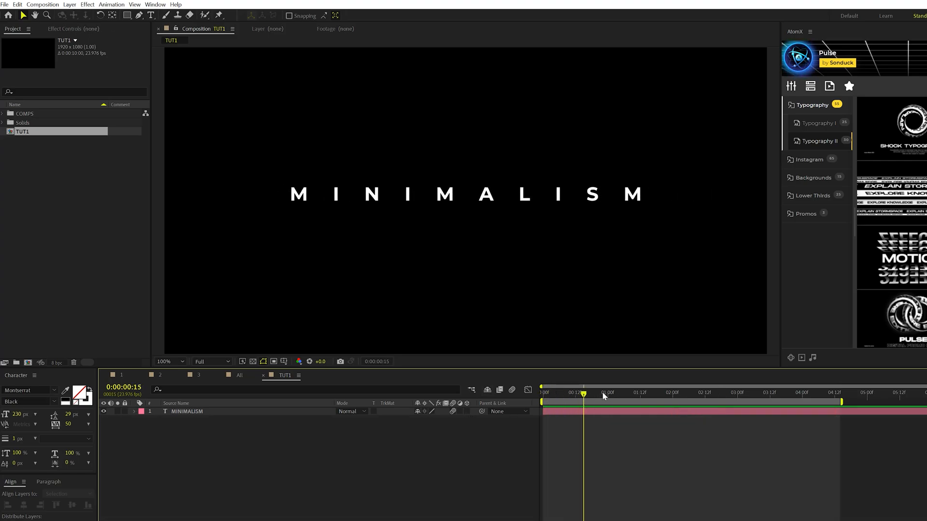
left_click(187, 412)
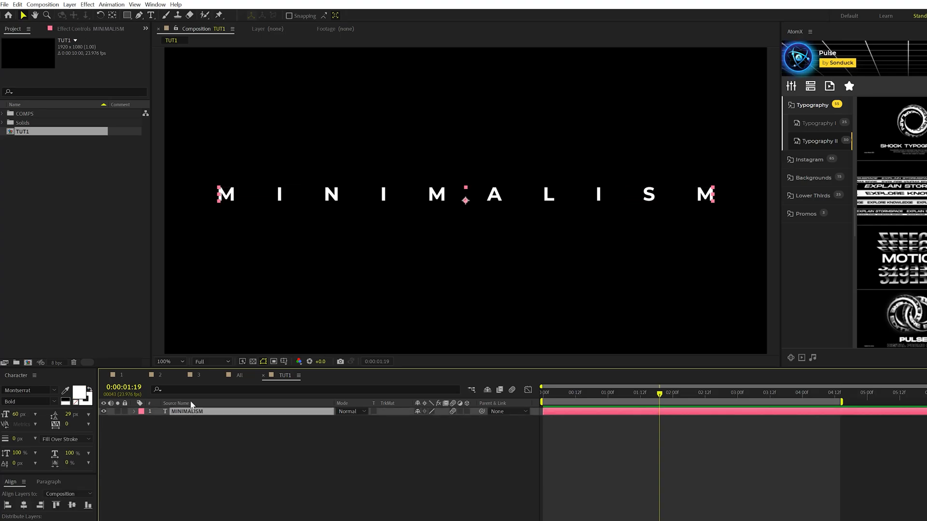
left_click(18, 4)
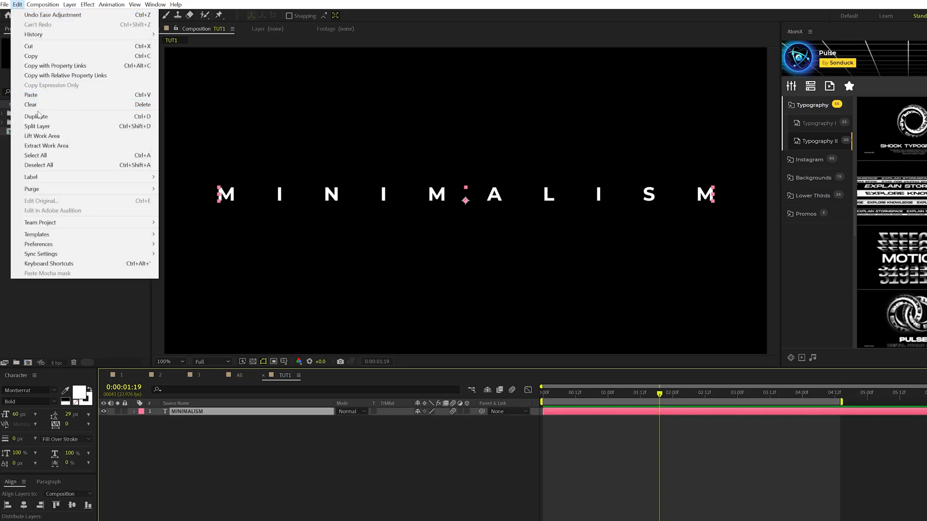
left_click(35, 116)
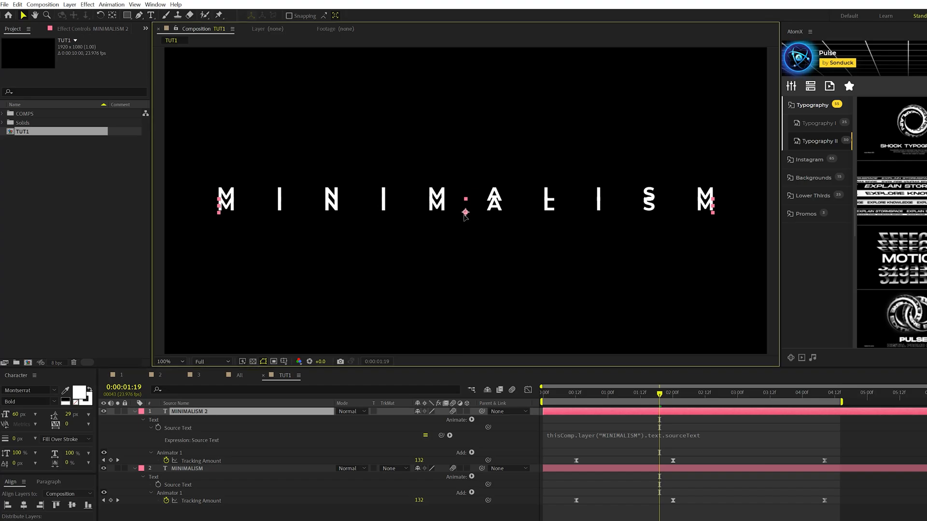
Reposition the duplicate MINIMALISM title to stack it below the original
left_click(151, 15)
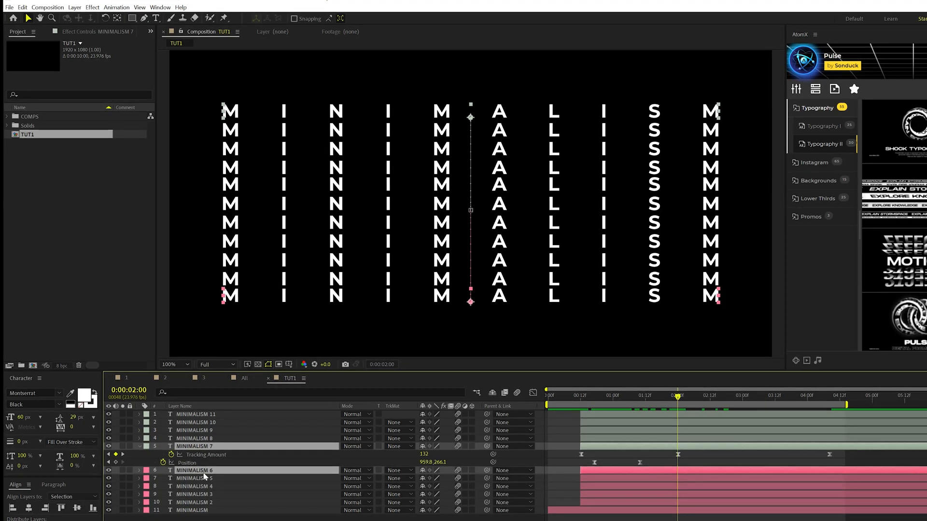
Select the MINIMALISM 6 copy and enter a value of 8
left_click(139, 470)
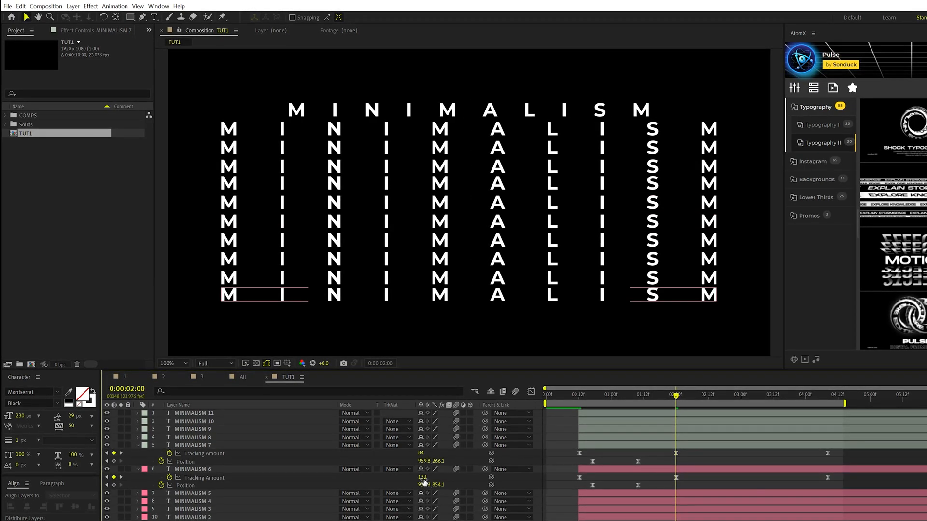
type("80")
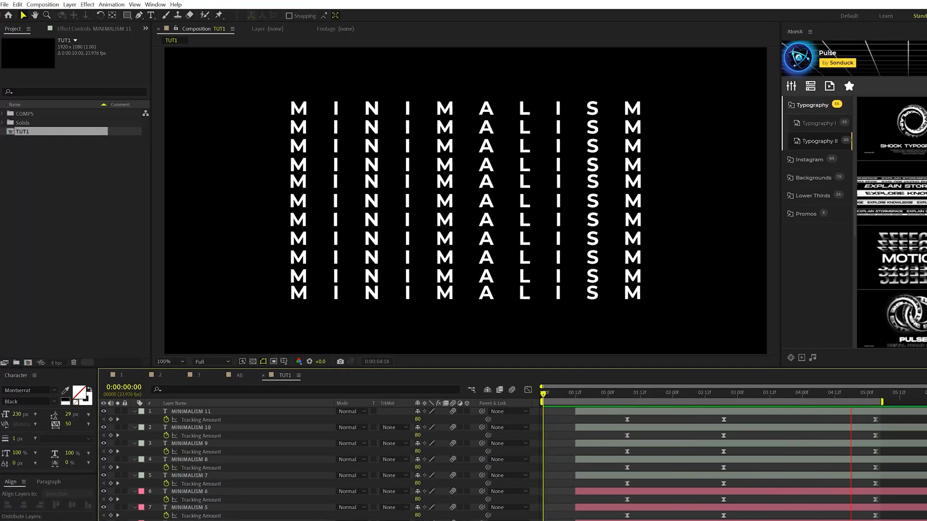
Scrub the timeline to preview the stacked MINIMALISM title animation
left_click(577, 392)
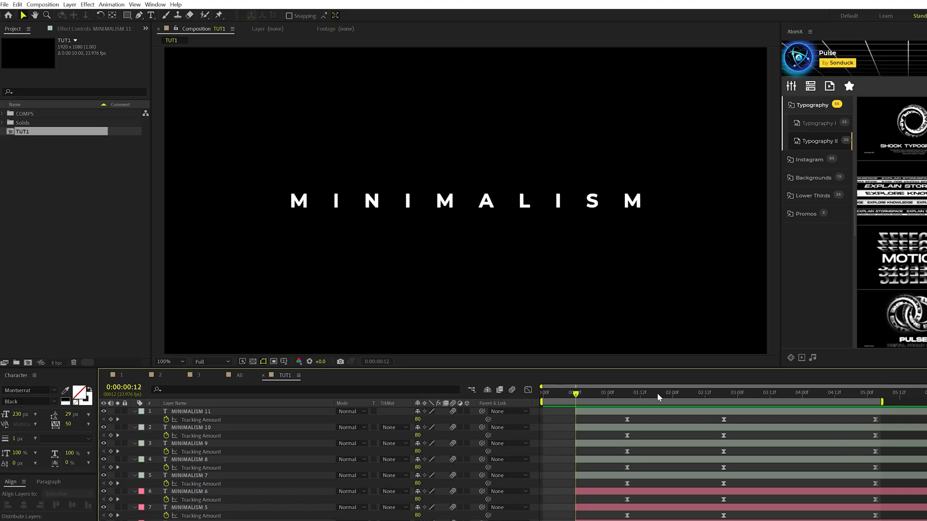
left_click_drag(577, 393, 845, 392)
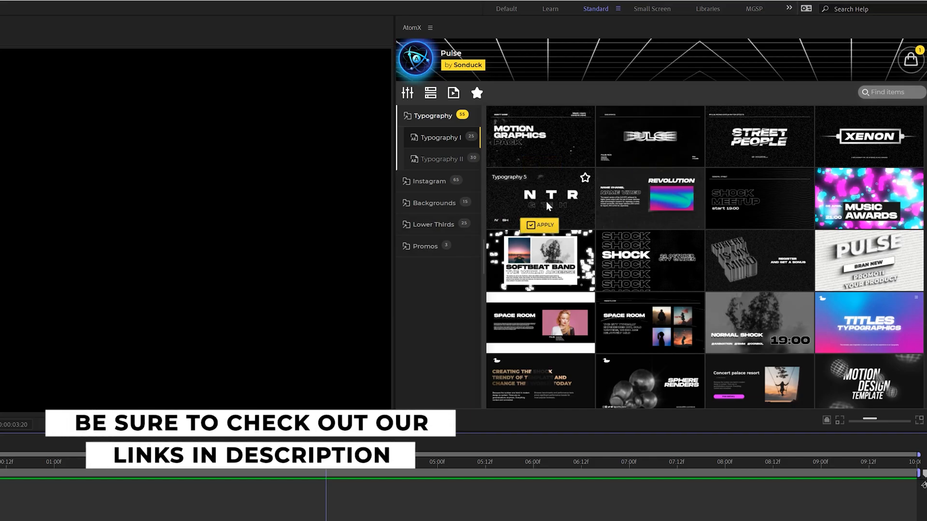
Browse Typography II and Promos, then apply Typography 25 from Typography I
left_click(441, 159)
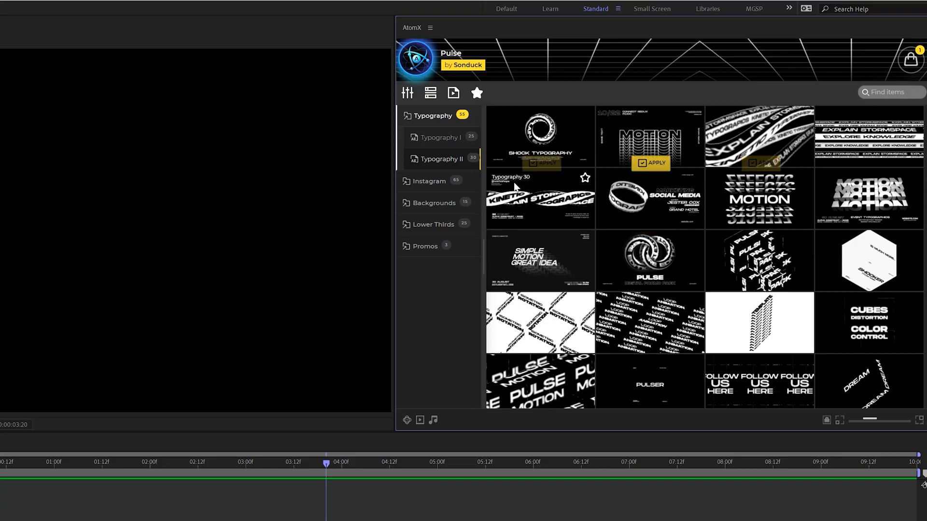
left_click(431, 181)
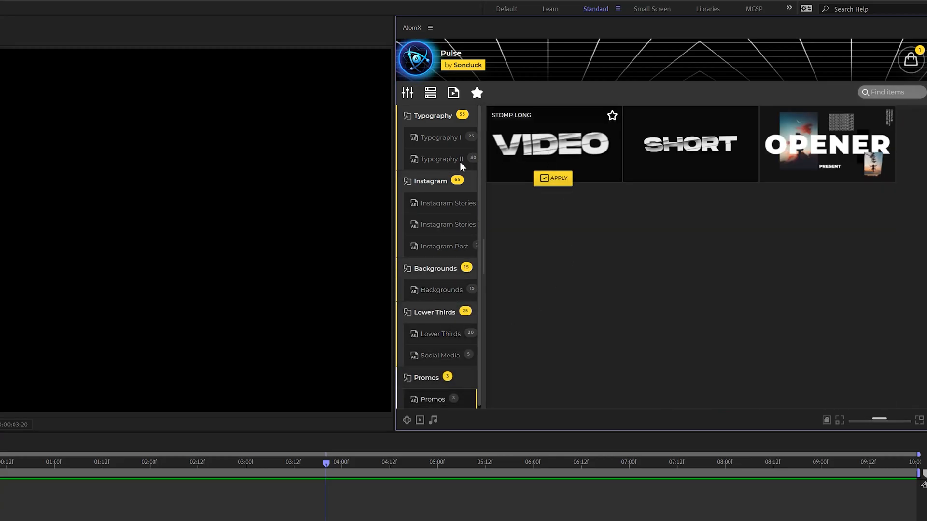
left_click(440, 138)
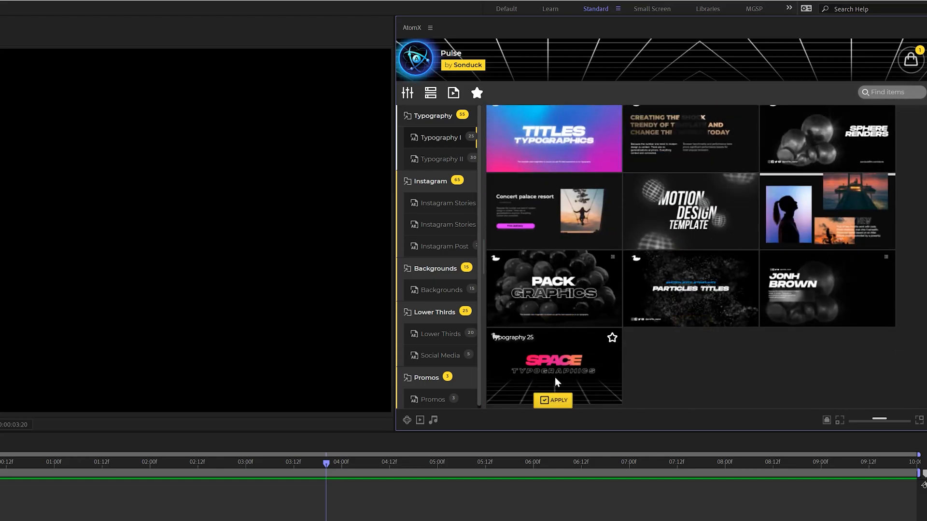
left_click(552, 400)
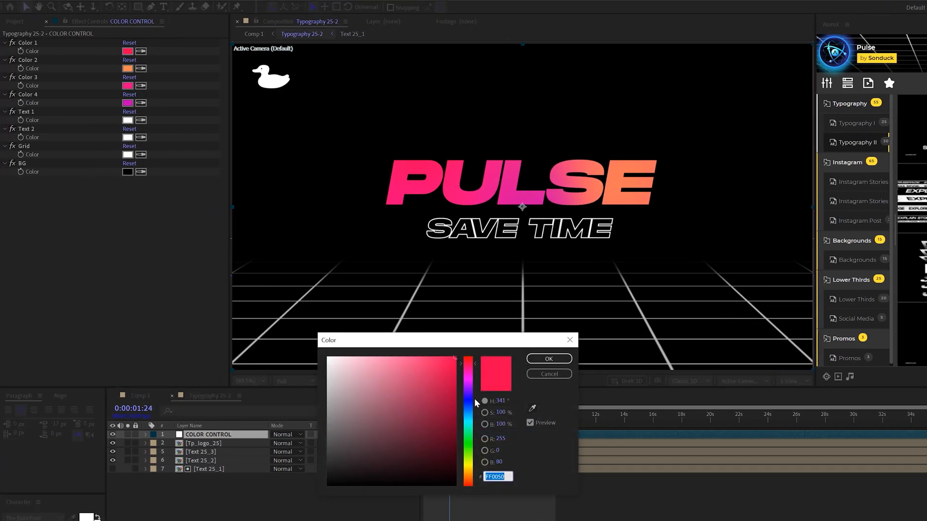
Make the PULSE title's Color 1 purple and scroll through the templates
left_click(548, 359)
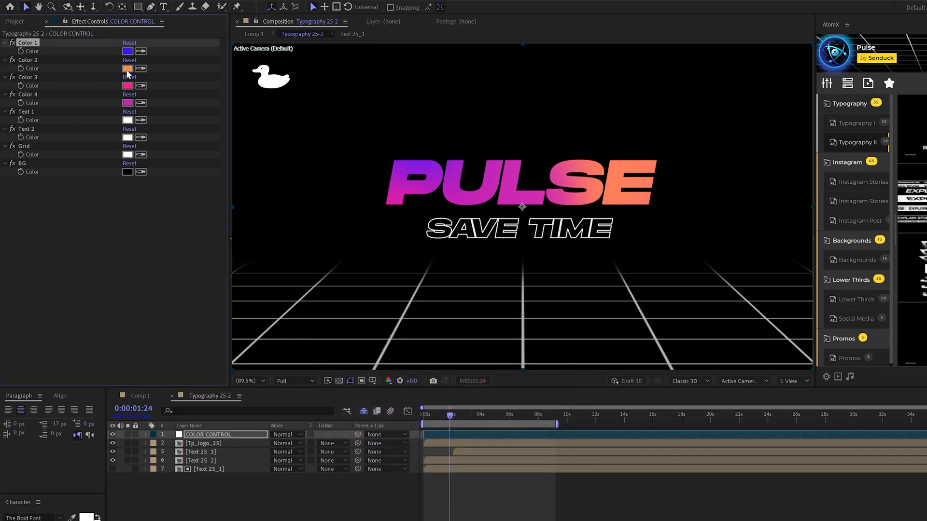
left_click(127, 68)
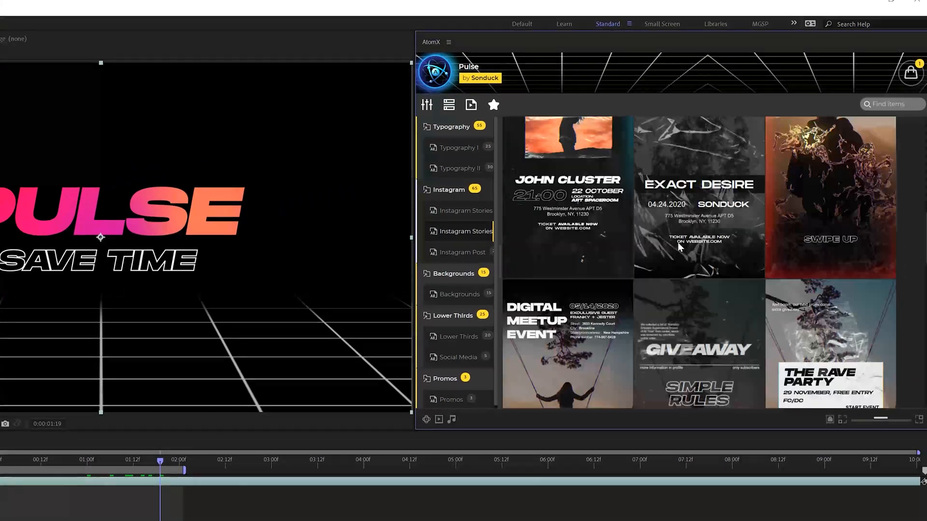
scroll("down", 3)
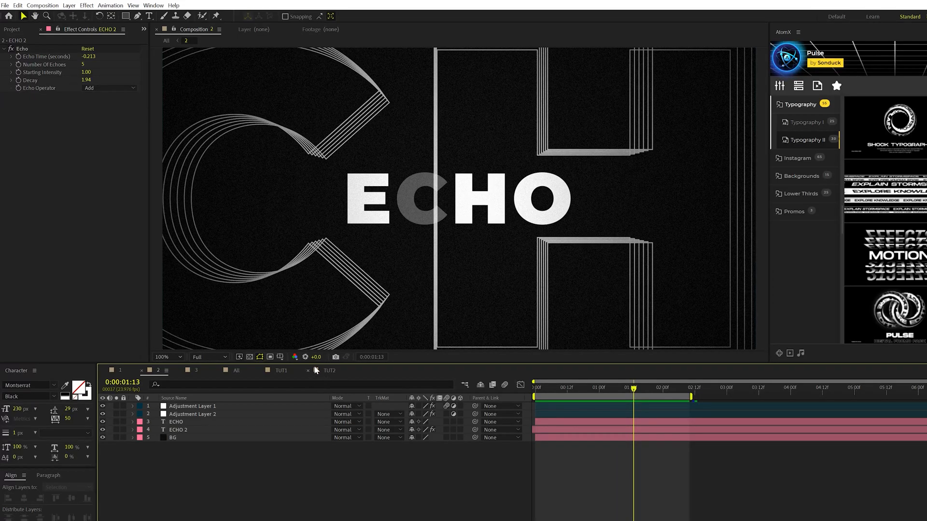
Switch to the TUT2 composition and preview the ECHO title's scale-down animation
left_click(329, 371)
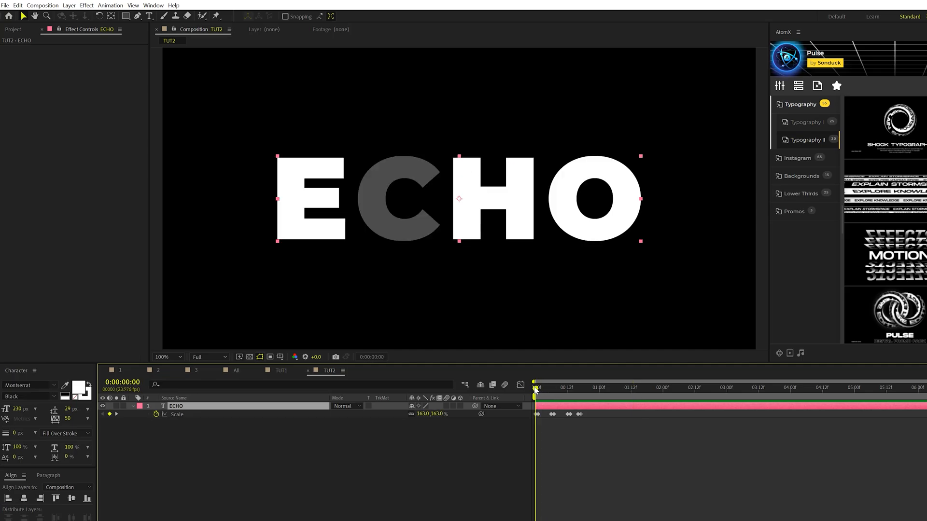
left_click(538, 387)
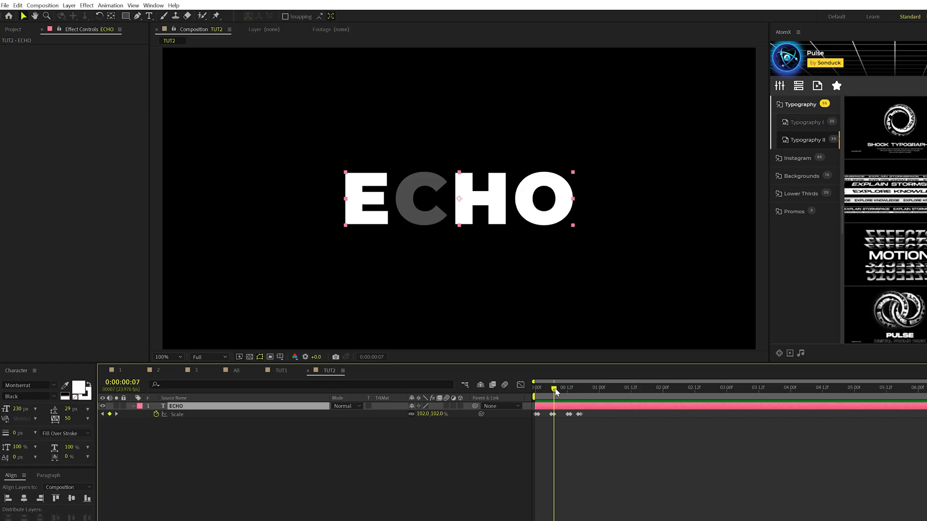
left_click_drag(553, 387, 582, 388)
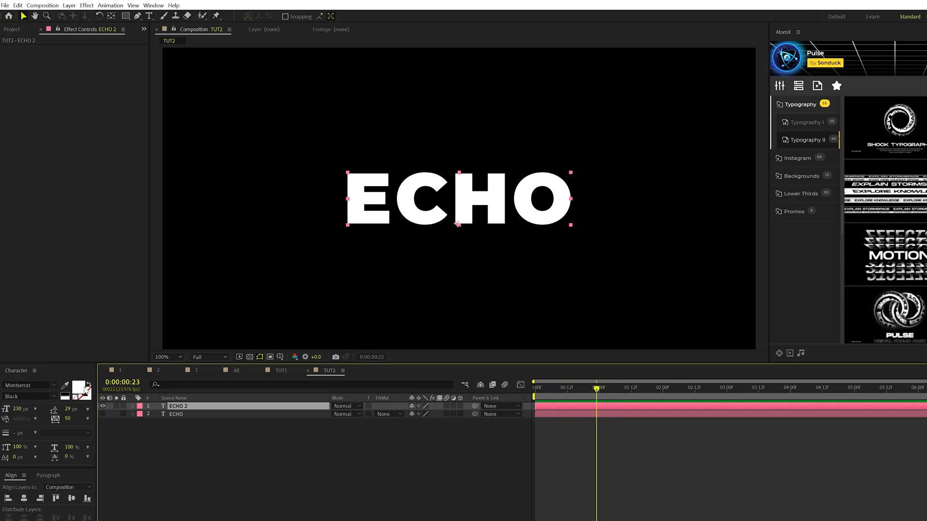
mouse_move(88, 389)
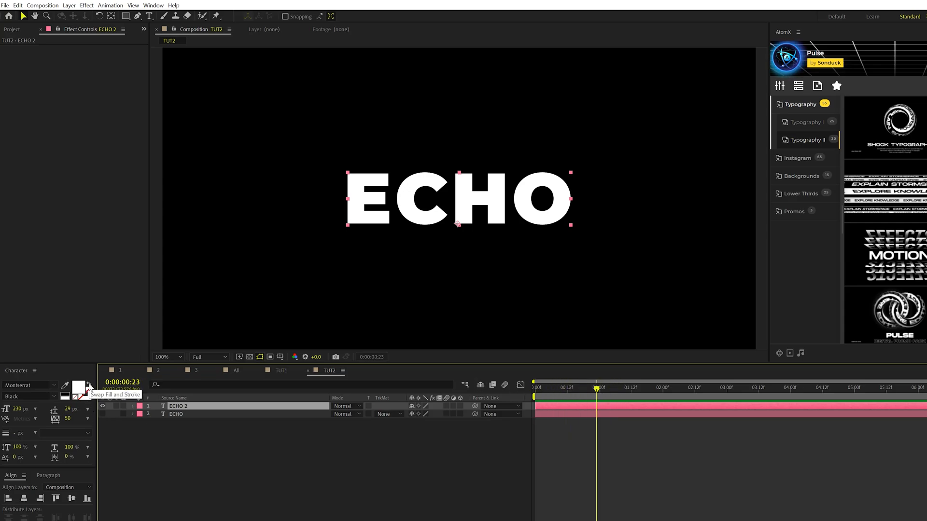
Make ECHO 2 outline-only with a 1 px stroke, then select the solid ECHO layer
left_click(85, 383)
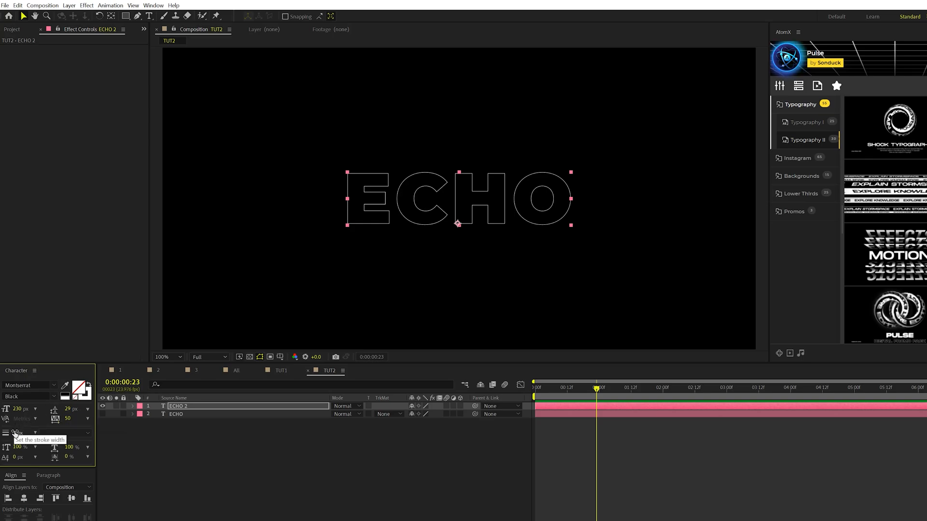
left_click(23, 433)
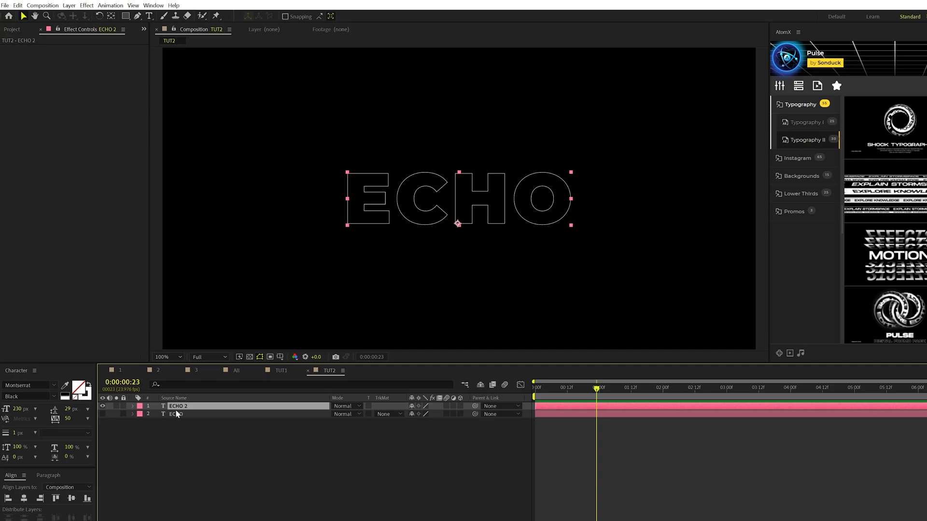
left_click(132, 406)
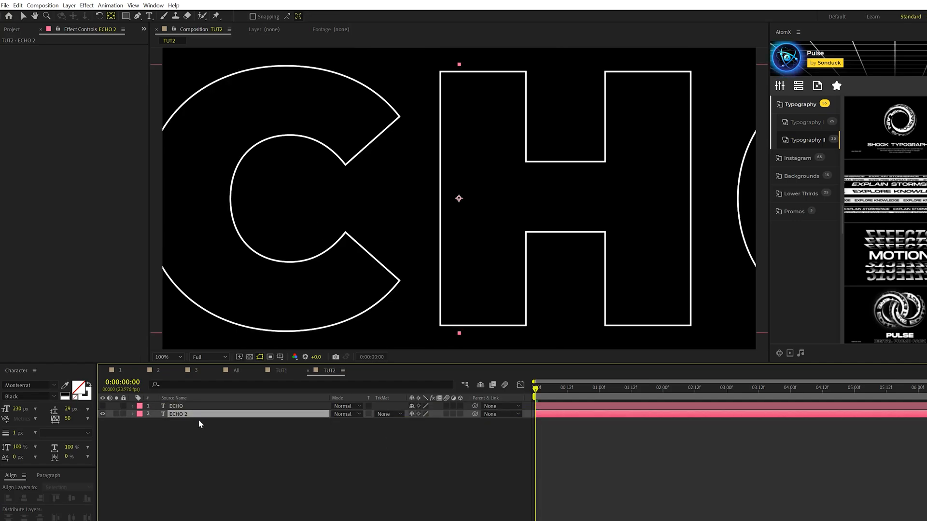
Apply Echo to ECHO 2 with five echoes and decay 2.15, then add an adjustment layer
left_click(86, 5)
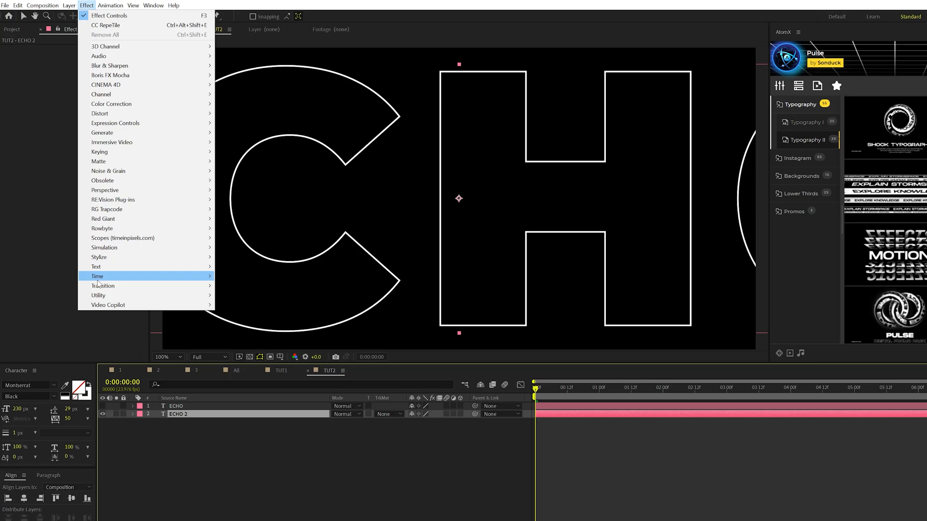
left_click(106, 277)
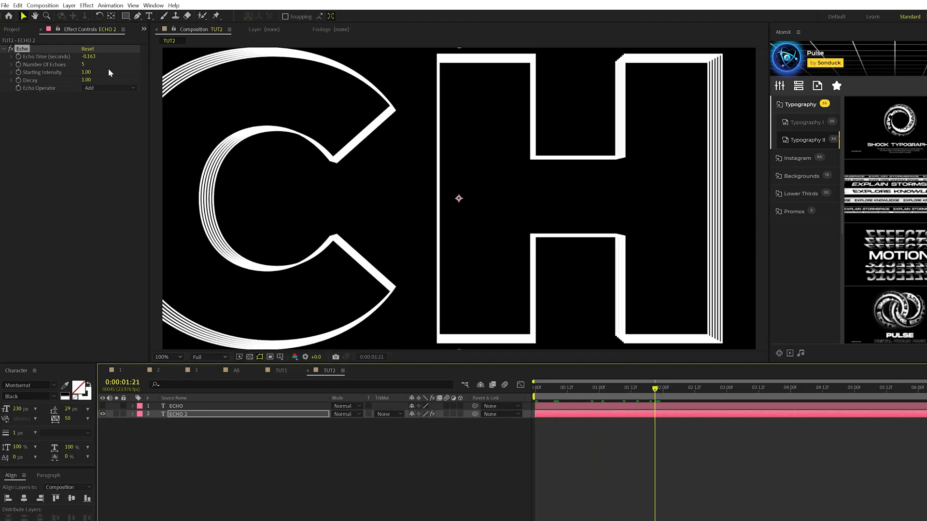
type("2.15")
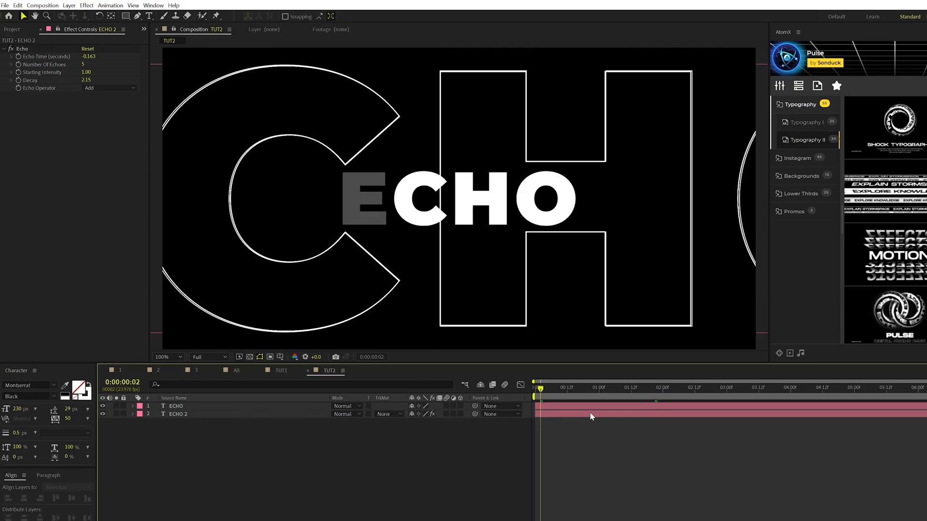
left_click(178, 414)
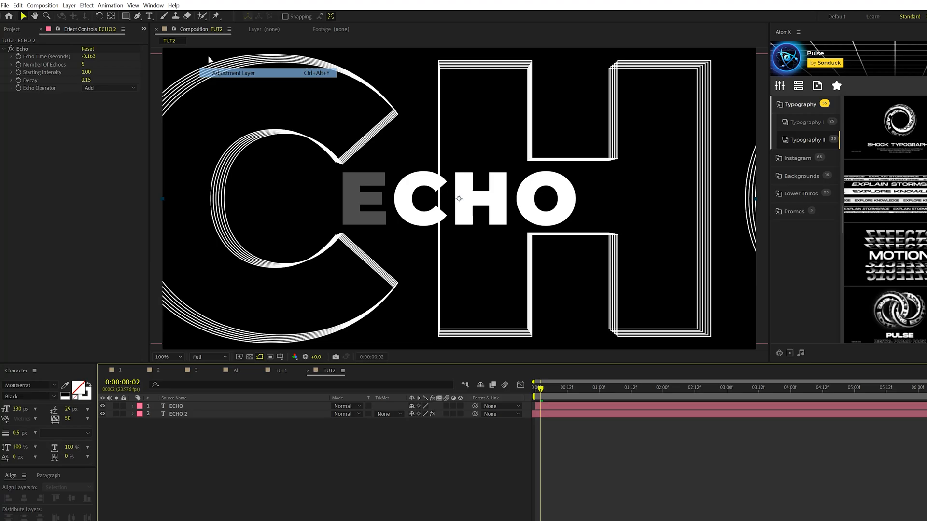
left_click(86, 5)
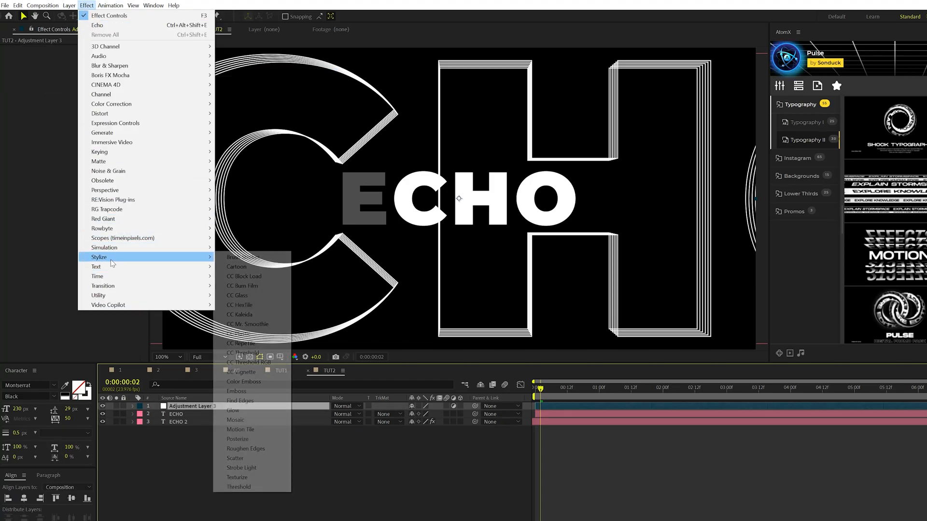
Apply CC Vignette to the adjustment layer to darken the ECHO frame edges
left_click(240, 372)
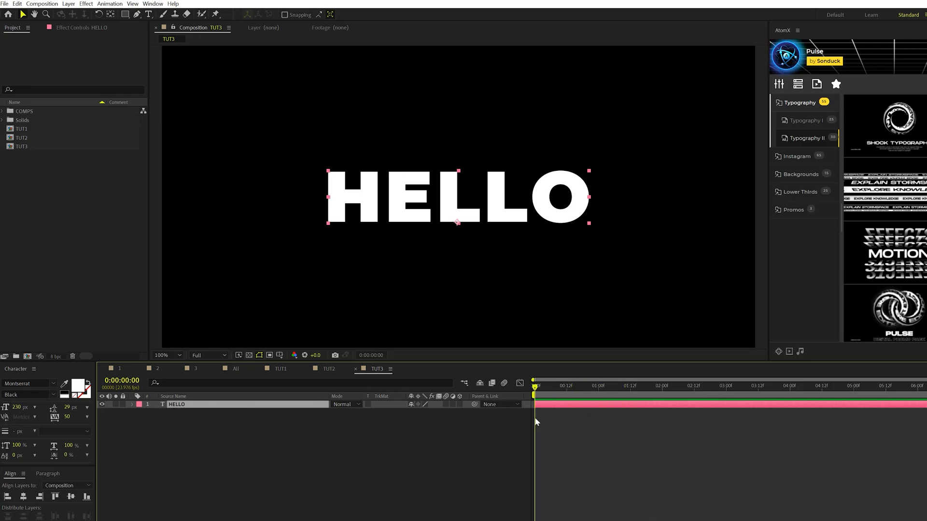
Duplicate the HELLO text layer with Ctrl+D and make the copy stroke-only
key("ctrl+d")
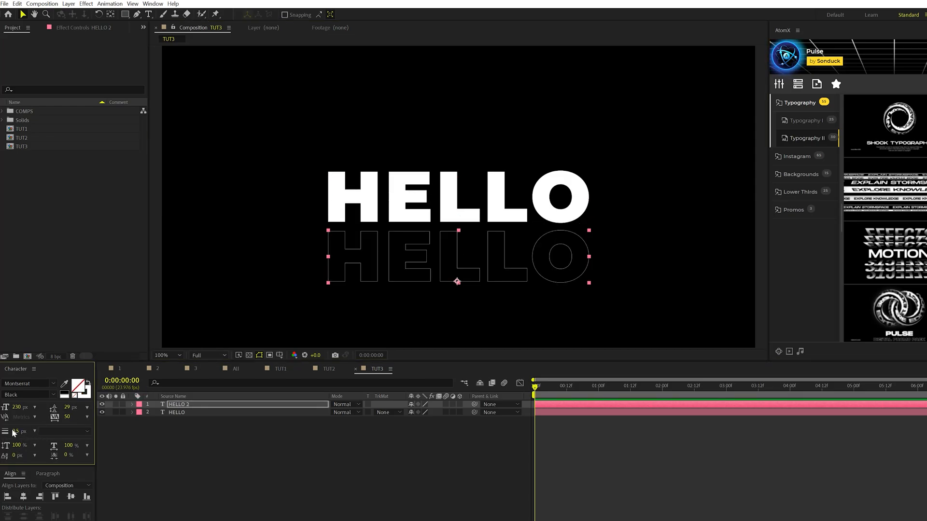
left_click(132, 404)
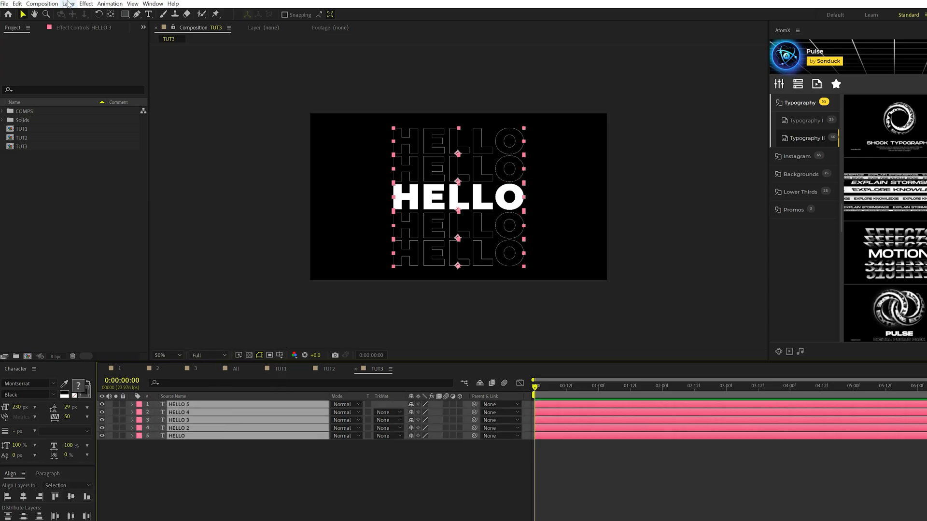
Pre-compose the five HELLO layers into a composition named Title Stack
left_click(67, 3)
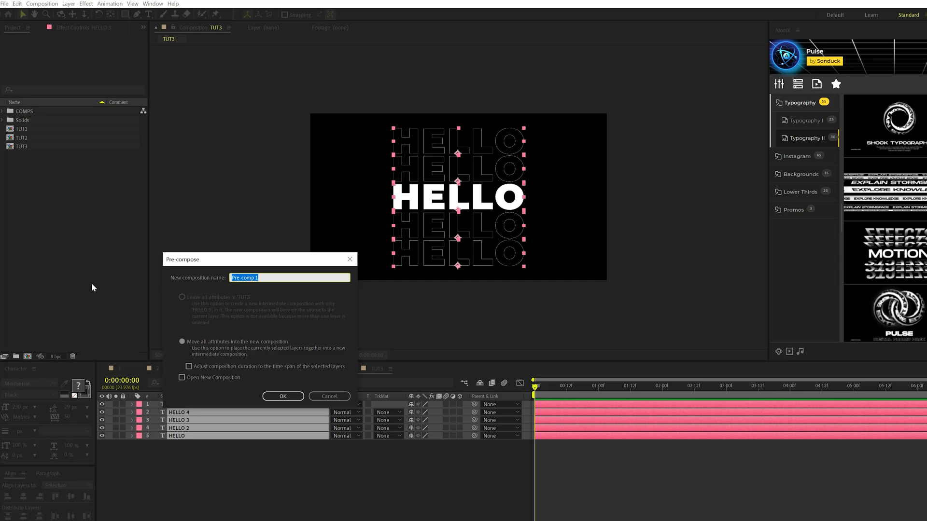
type("Title Stack")
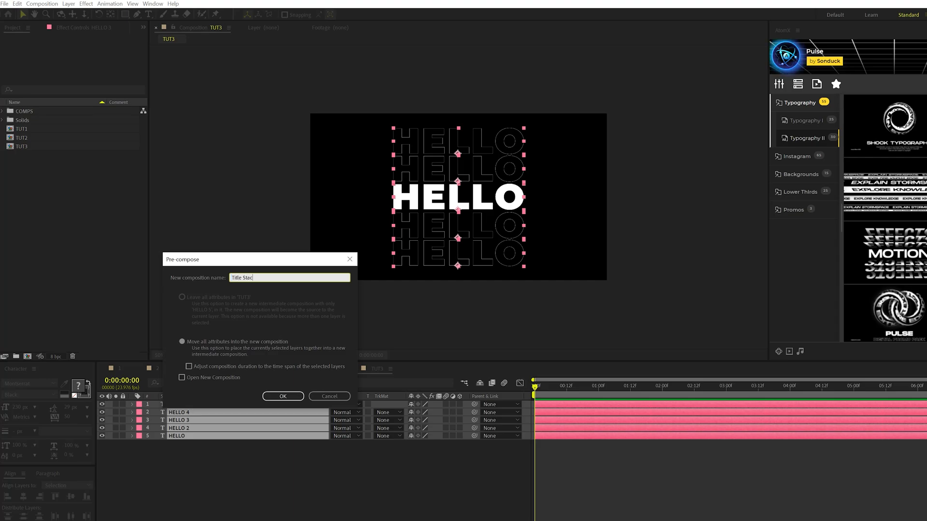
left_click(282, 396)
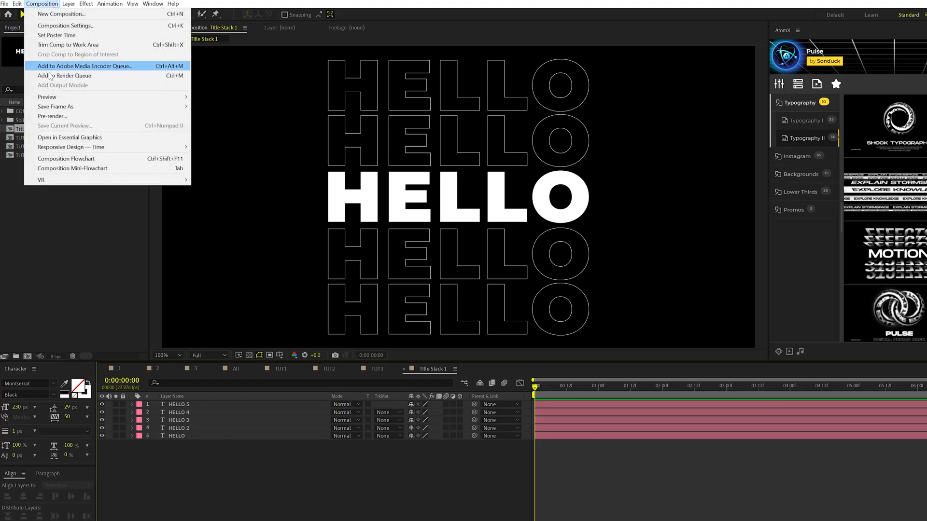
mouse_move(64, 26)
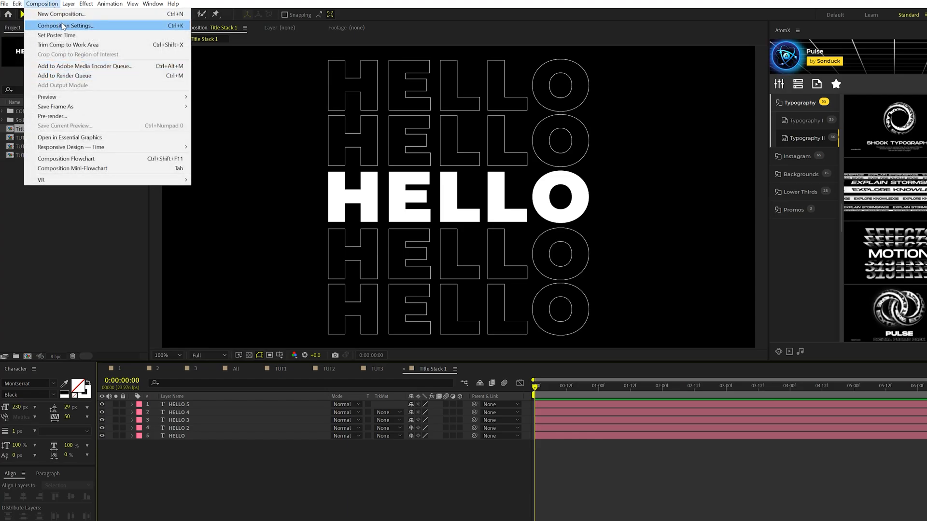
Set the Title Stack 1 composition height to 919 px
left_click(65, 26)
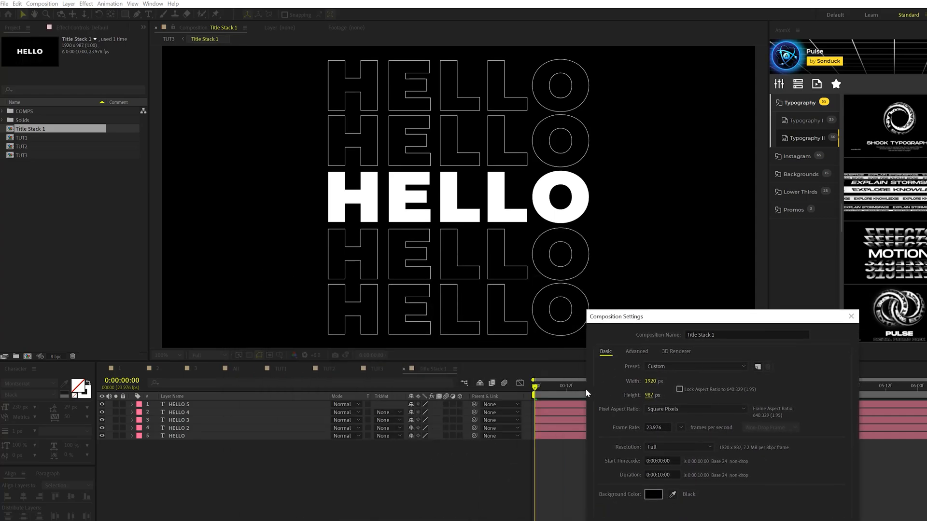
type("879")
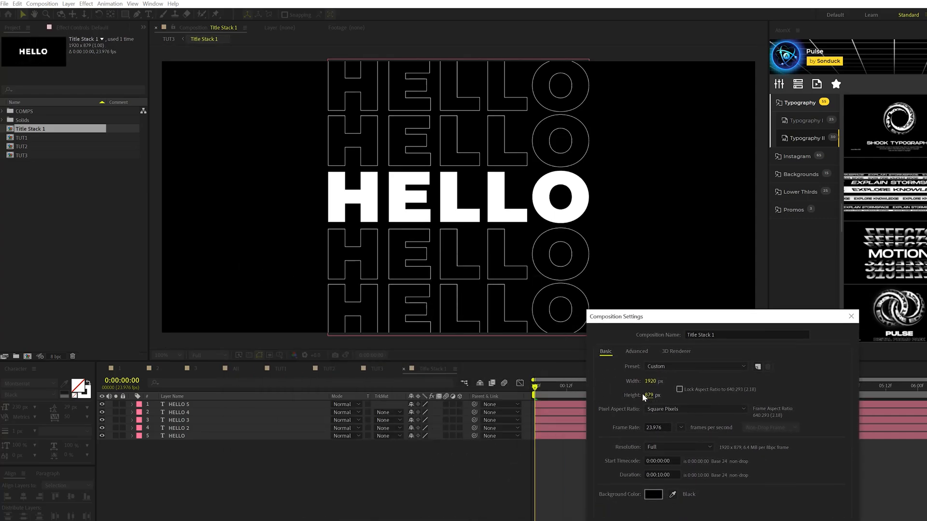
type("931")
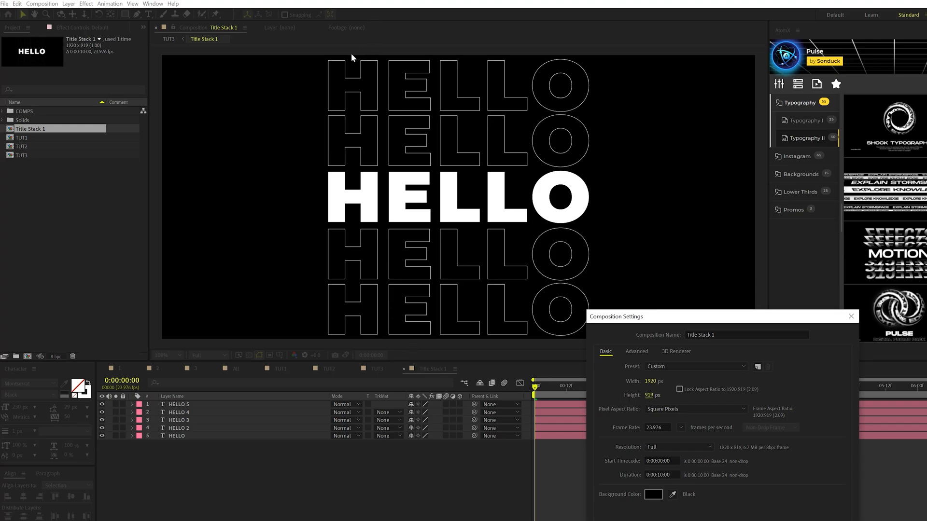
left_click(851, 316)
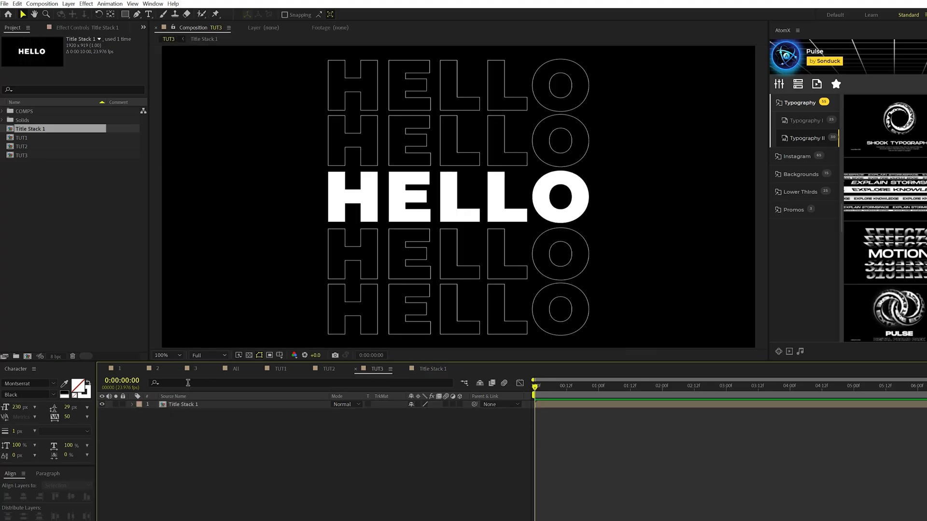
Apply CC RepeTile to Title Stack 1 (Expand Down 211, Up 82) and zoom to 50%
left_click(86, 4)
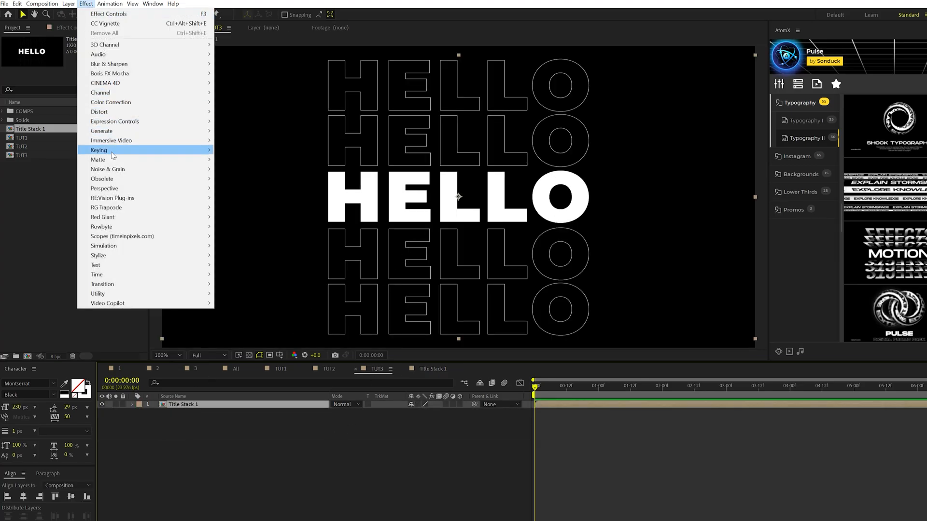
mouse_move(98, 255)
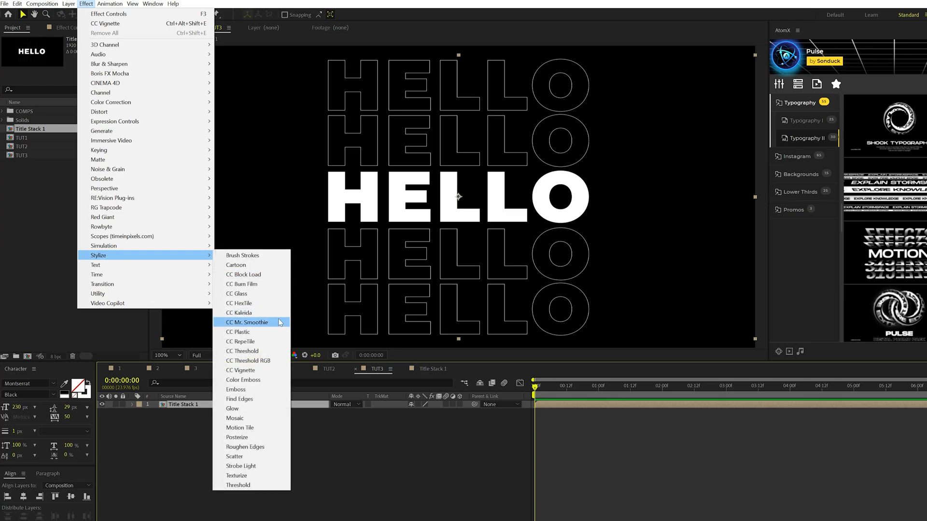
left_click(240, 342)
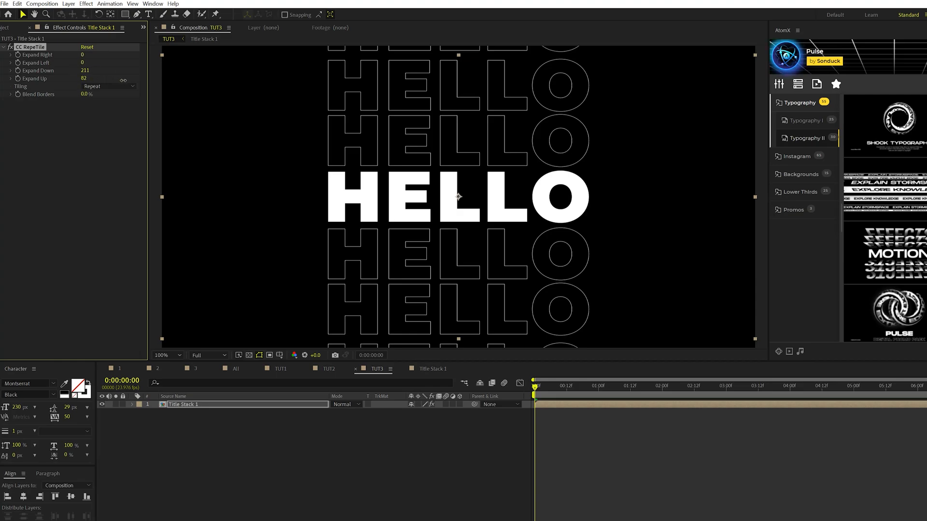
left_click(163, 355)
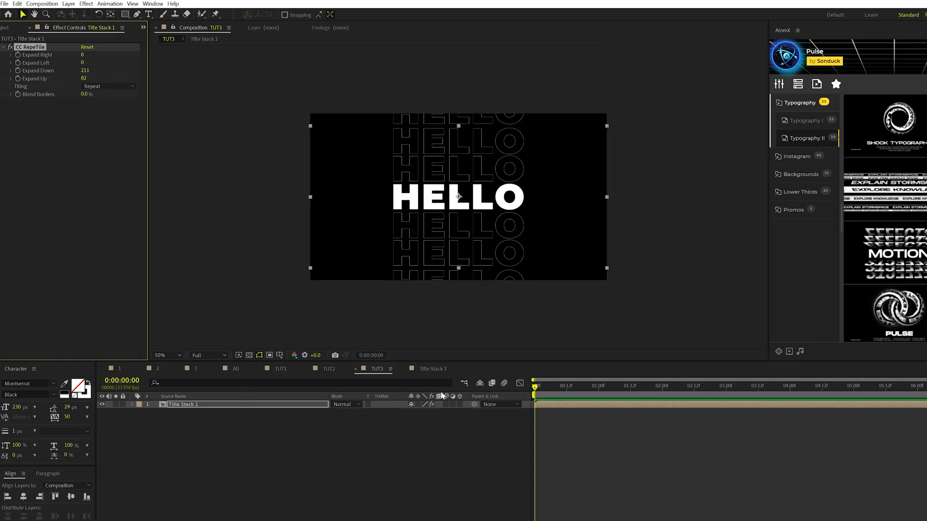
Parent Title Stack 1 to a new null with eased Position keyframes 960,-86 to 960,540
left_click(68, 3)
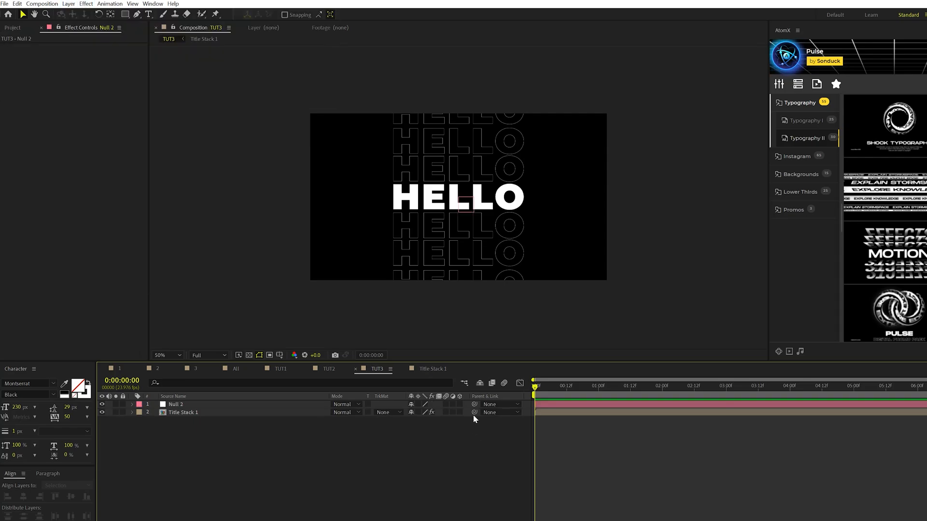
left_click(497, 412)
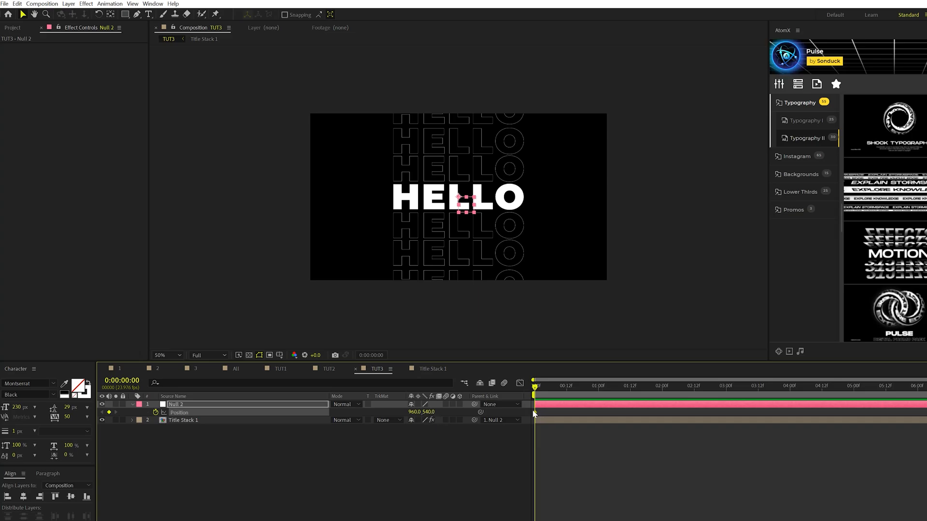
left_click(569, 412)
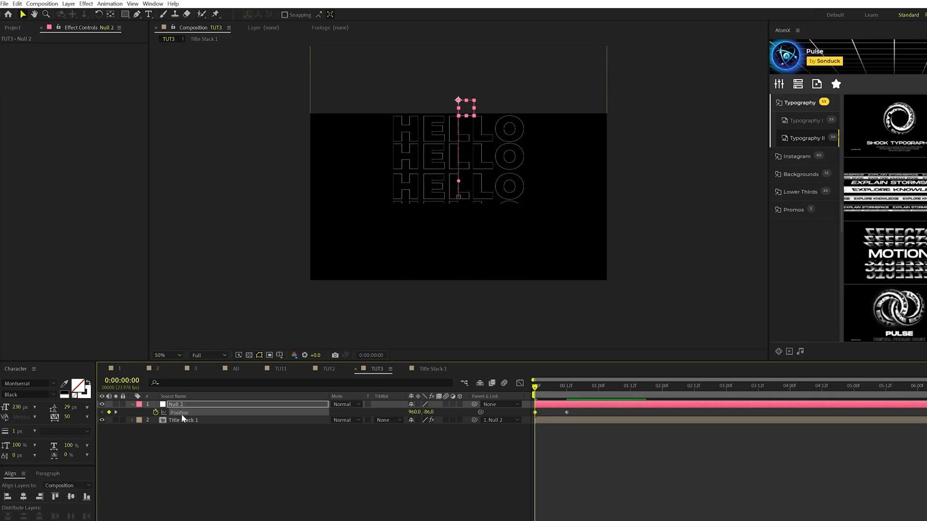
left_click(184, 419)
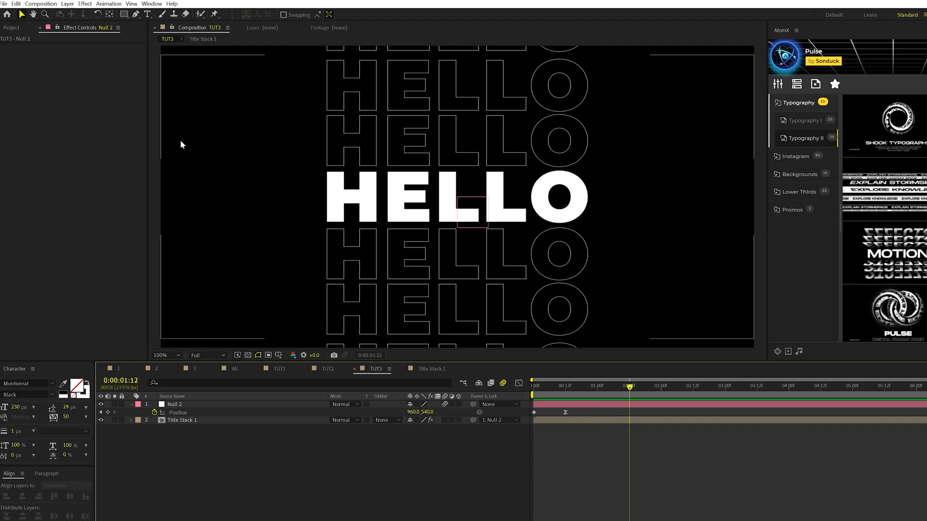
Duplicate Title Stack 1 as Title Stack 2, placed above it in TUT3 and parented to Null 2
left_click(10, 27)
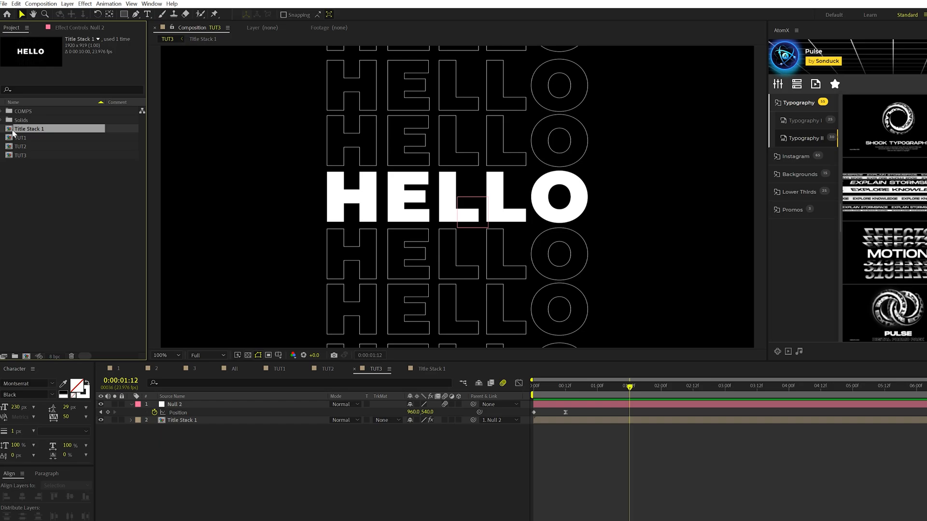
mouse_move(34, 134)
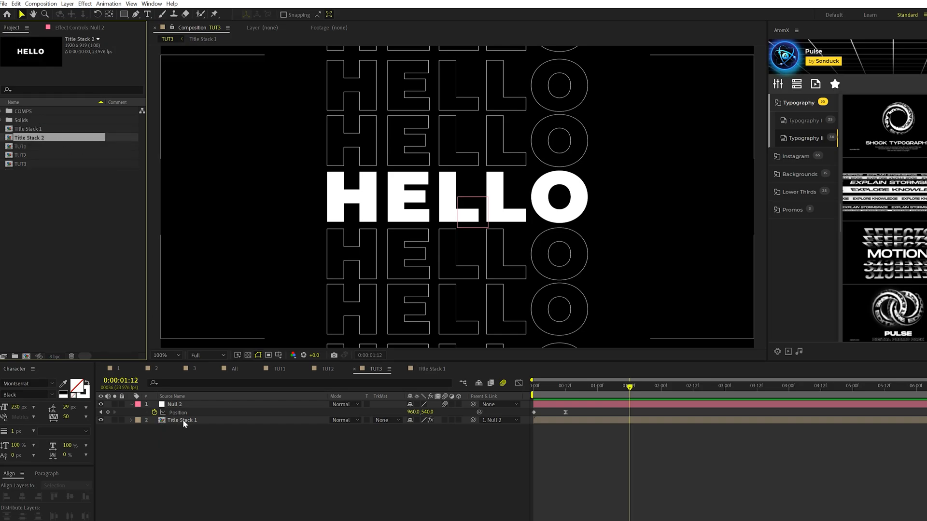
left_click(182, 421)
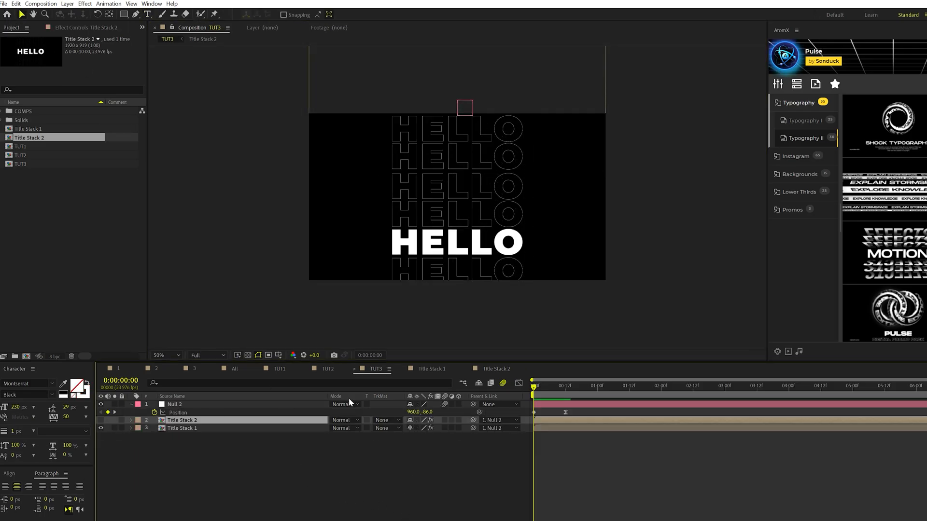
Keyframe Null 2's Position at 1:07 and 1:17 (960,1468); set Title Stack 1 Expand Down to 960
left_click(602, 386)
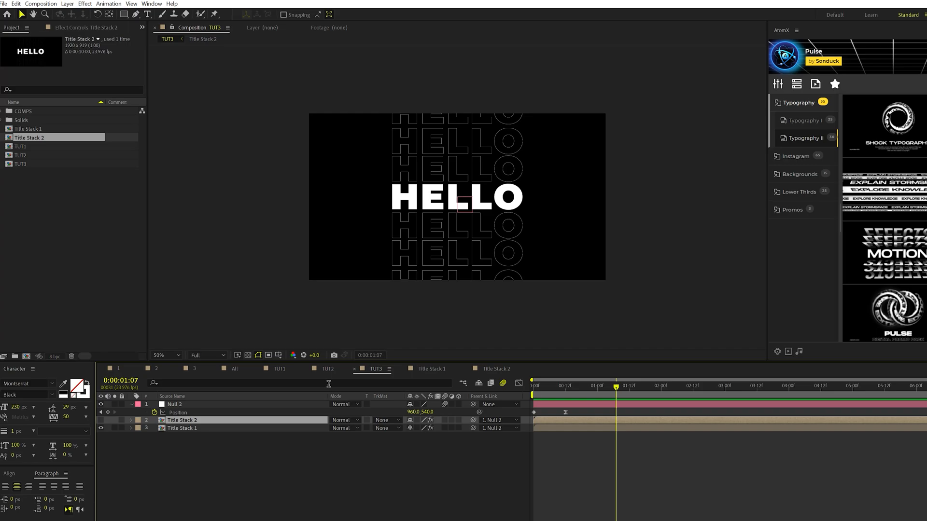
left_click(175, 405)
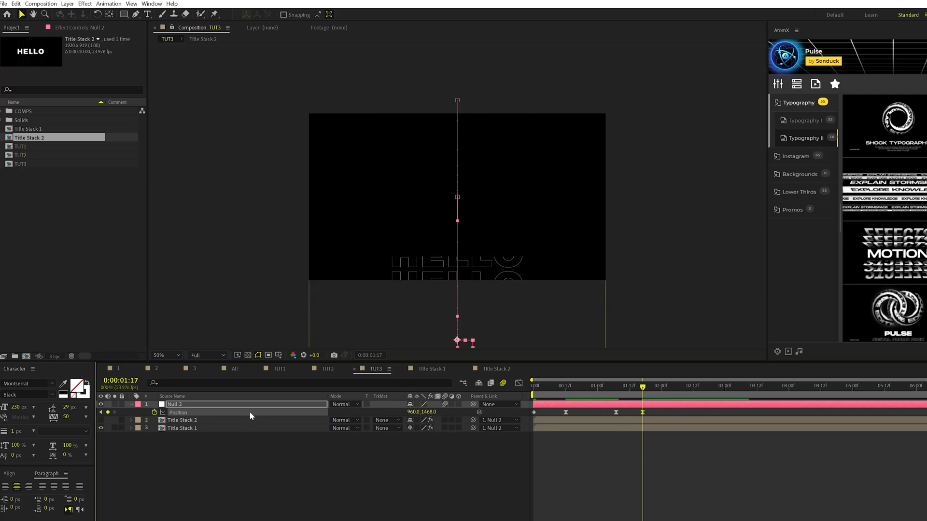
left_click(182, 429)
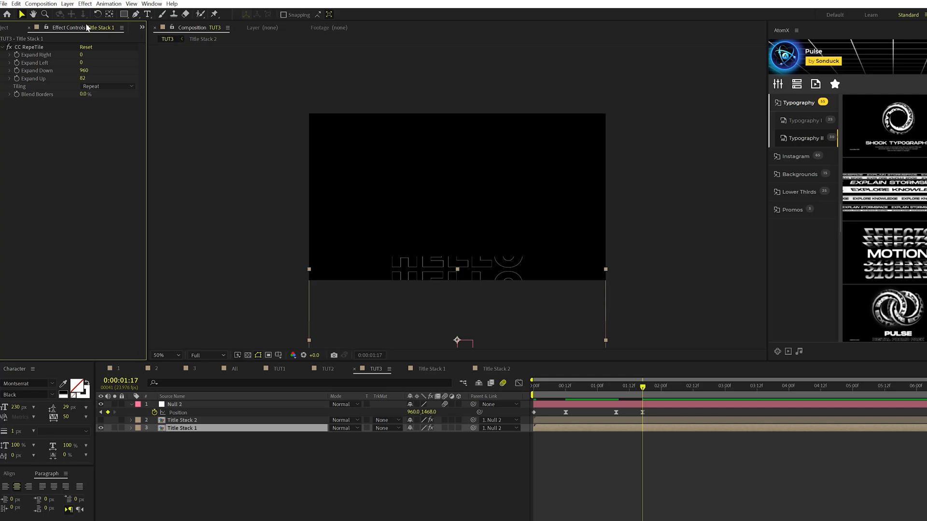